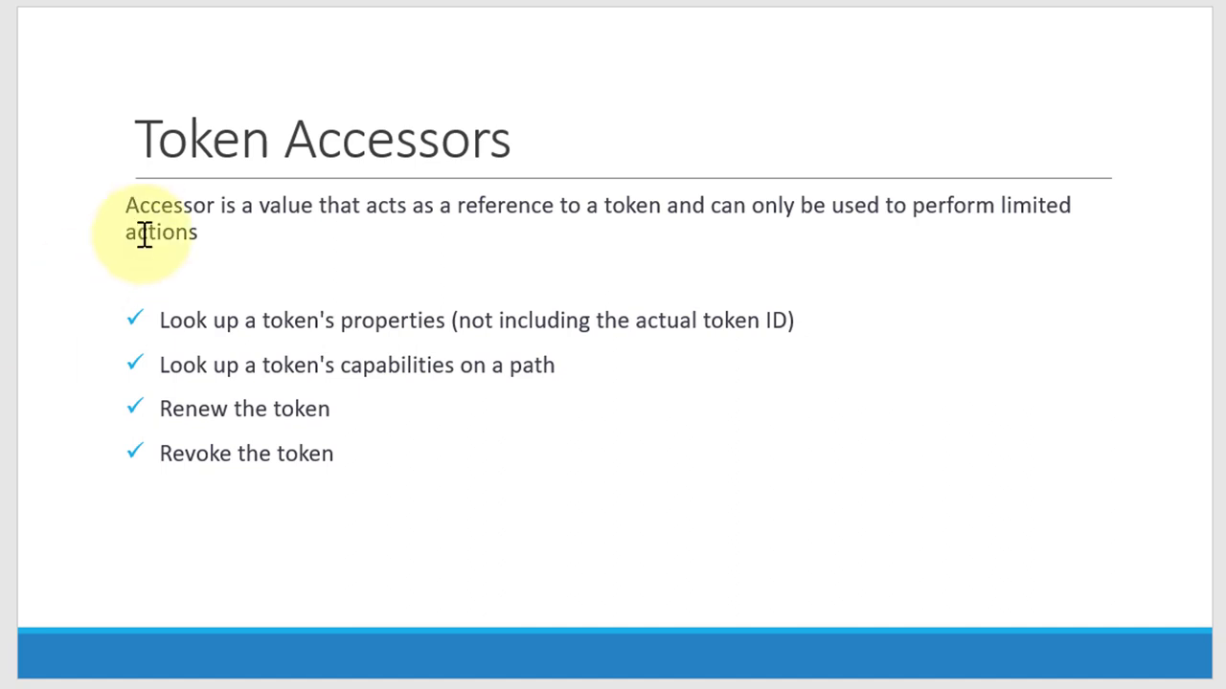
Advance from the Token Accessors slide through Periodic Token to the Batch Tokens slide
{"action": "key", "text": "right"}
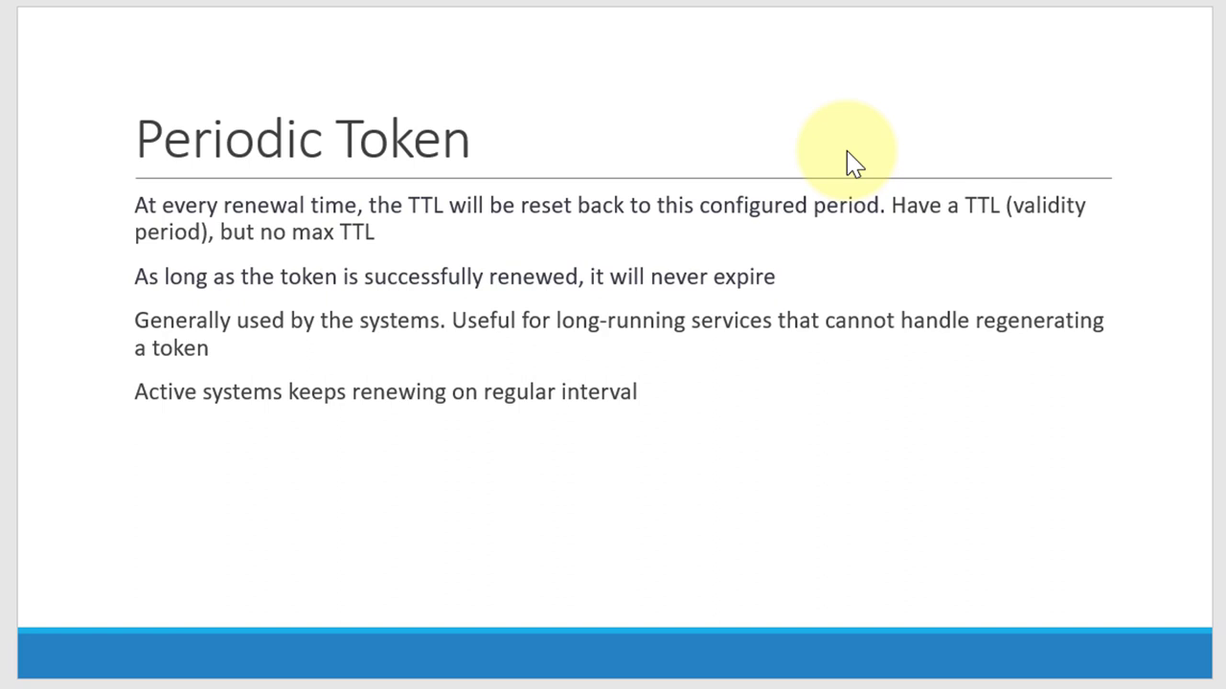
{"action": "key", "text": "Right"}
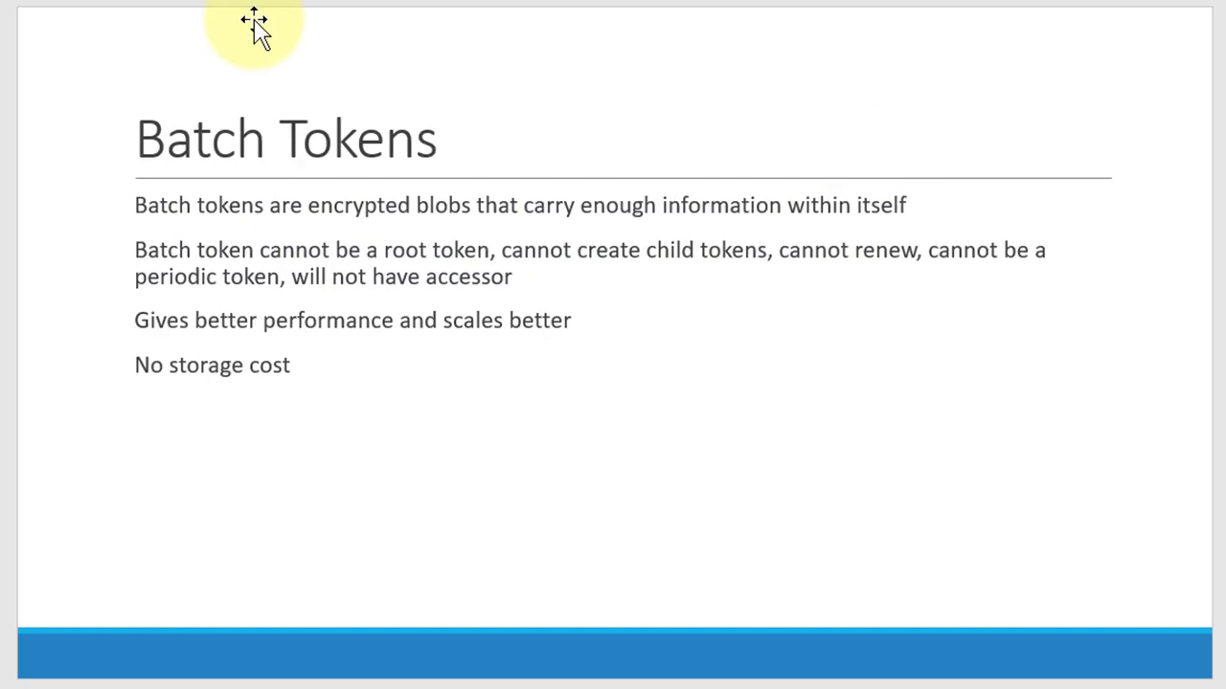